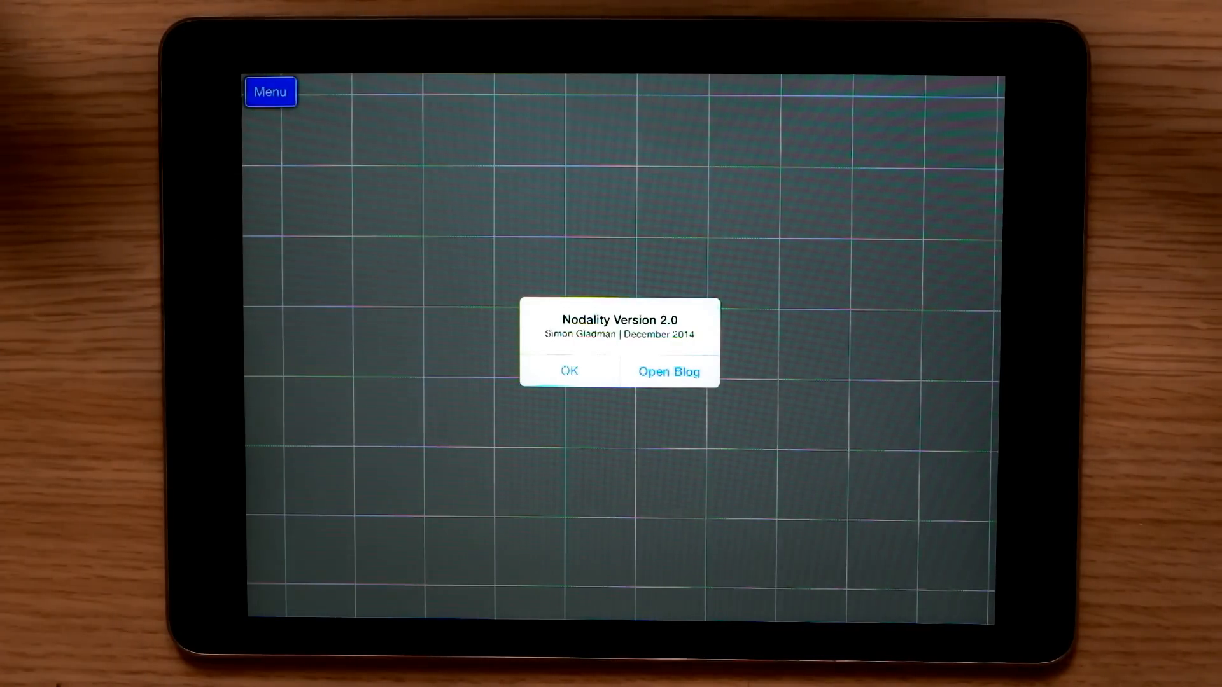
Step: Dismiss the Version 2.0 notice and place a Numeric Input node on the canvas
left_click(570, 370)
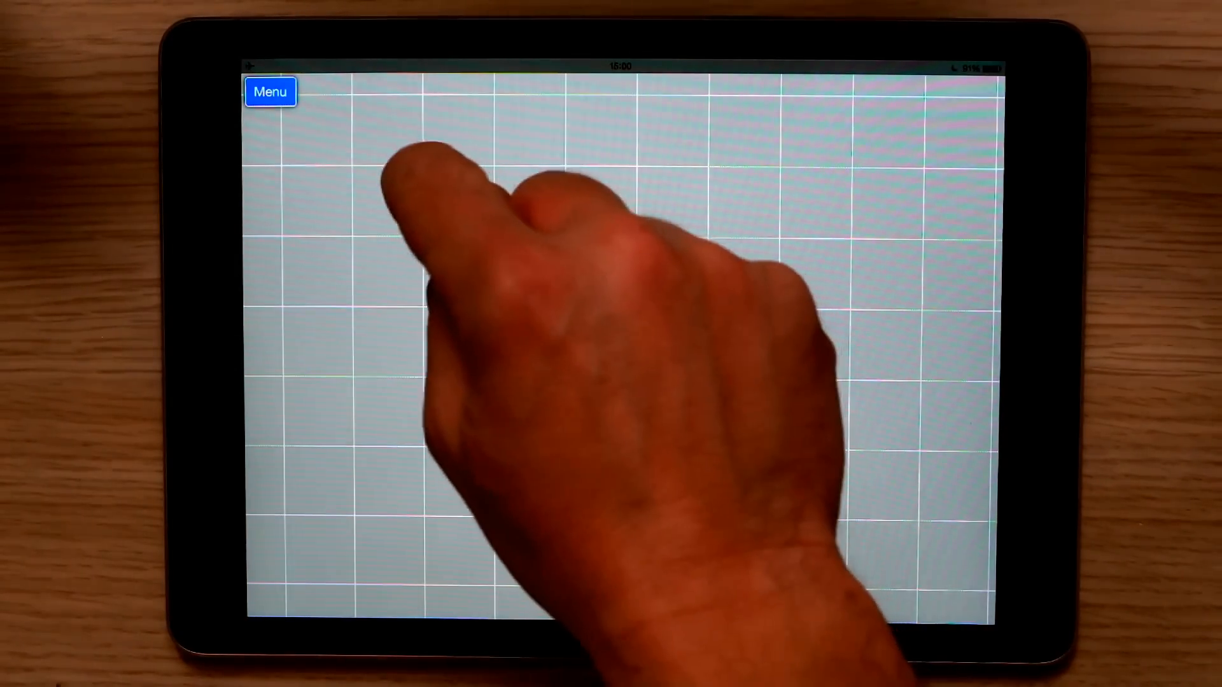
left_click(434, 164)
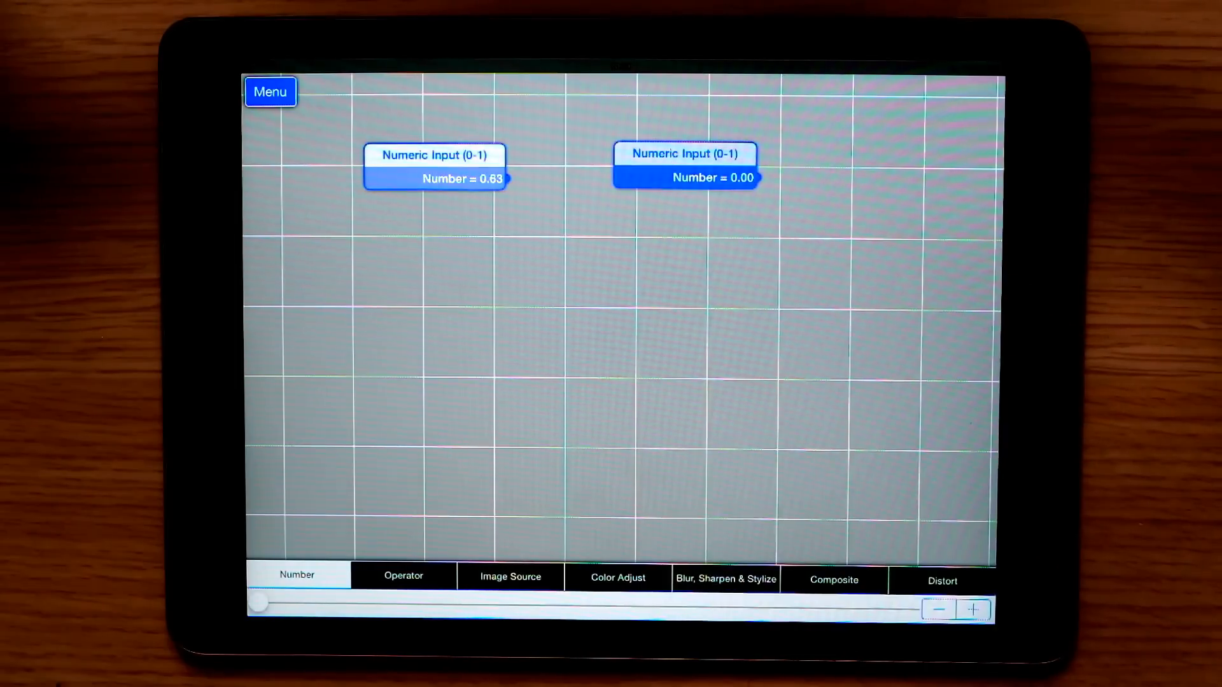
Step: Add a multiply node and a square-root node fed by the 0.67 input, giving 0.45 and 0.82
left_click(403, 576)
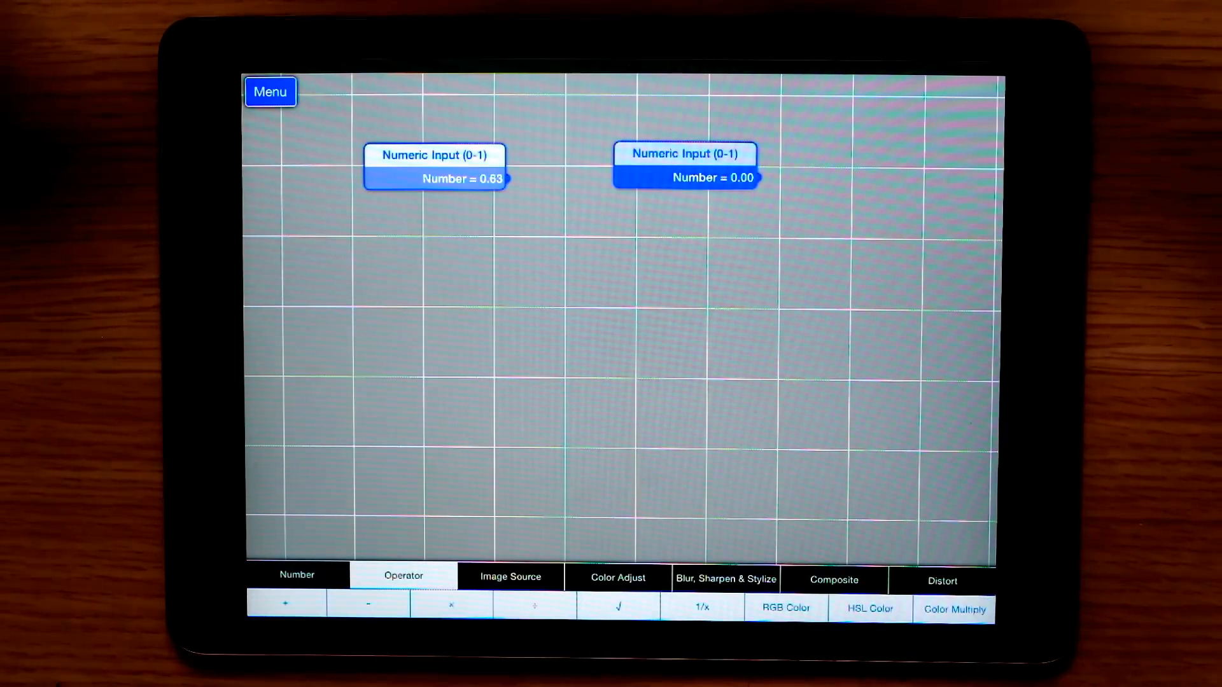
left_click(451, 605)
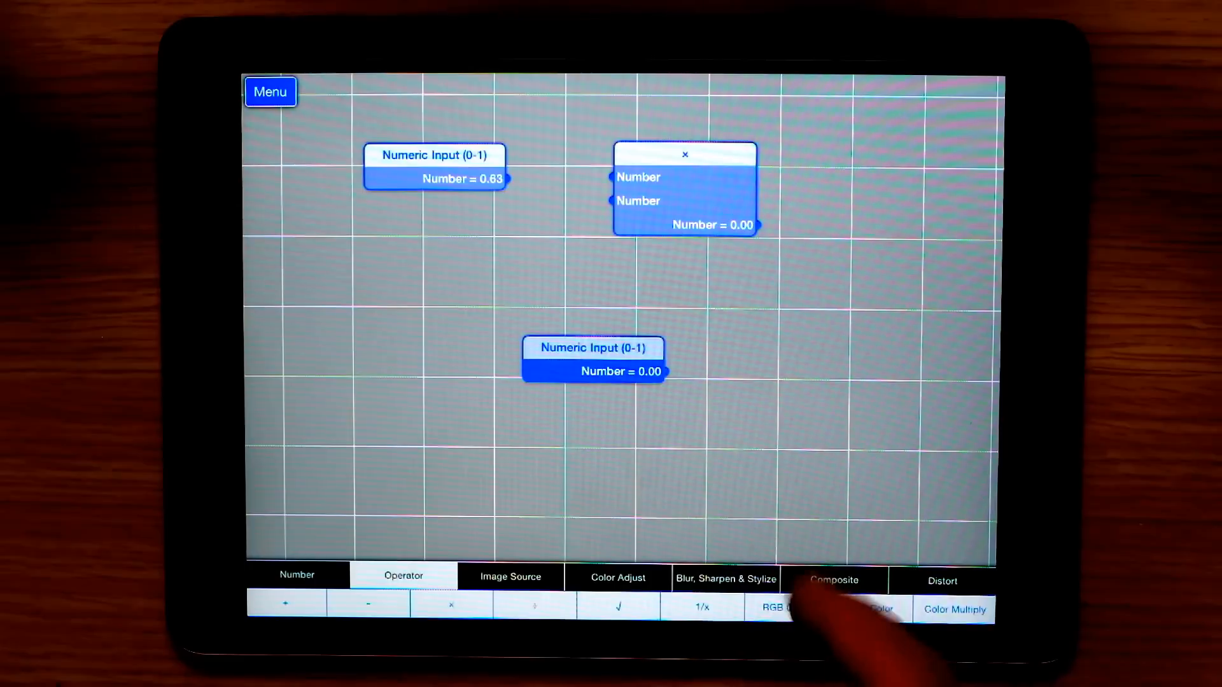
left_click(618, 606)
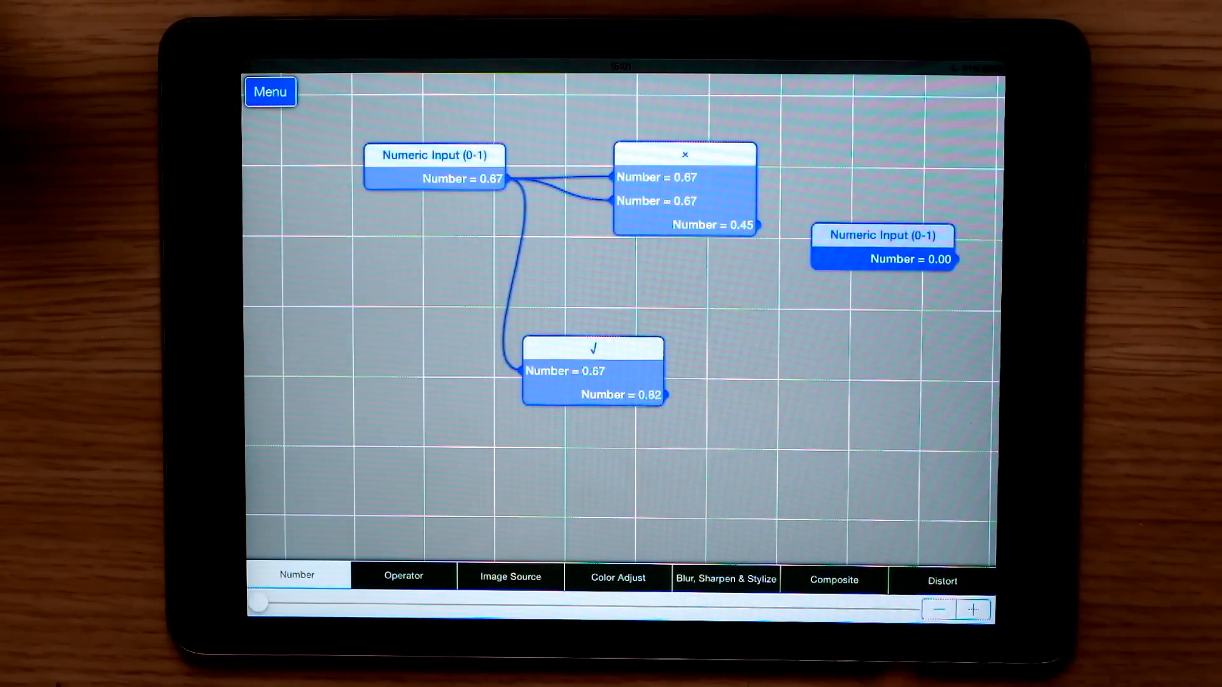
Step: Add an HSL Color node wired to hue 0.45, saturation 0.67, brightness 0.82, producing 45D0A3
left_click(403, 576)
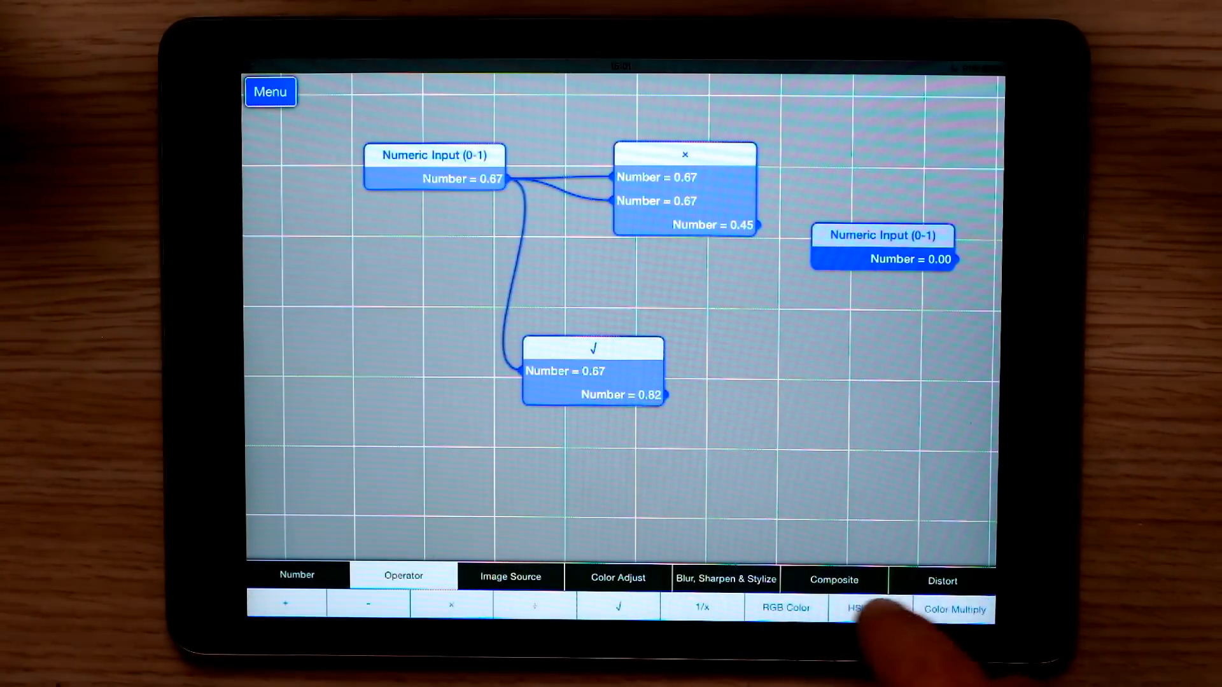
left_click(869, 609)
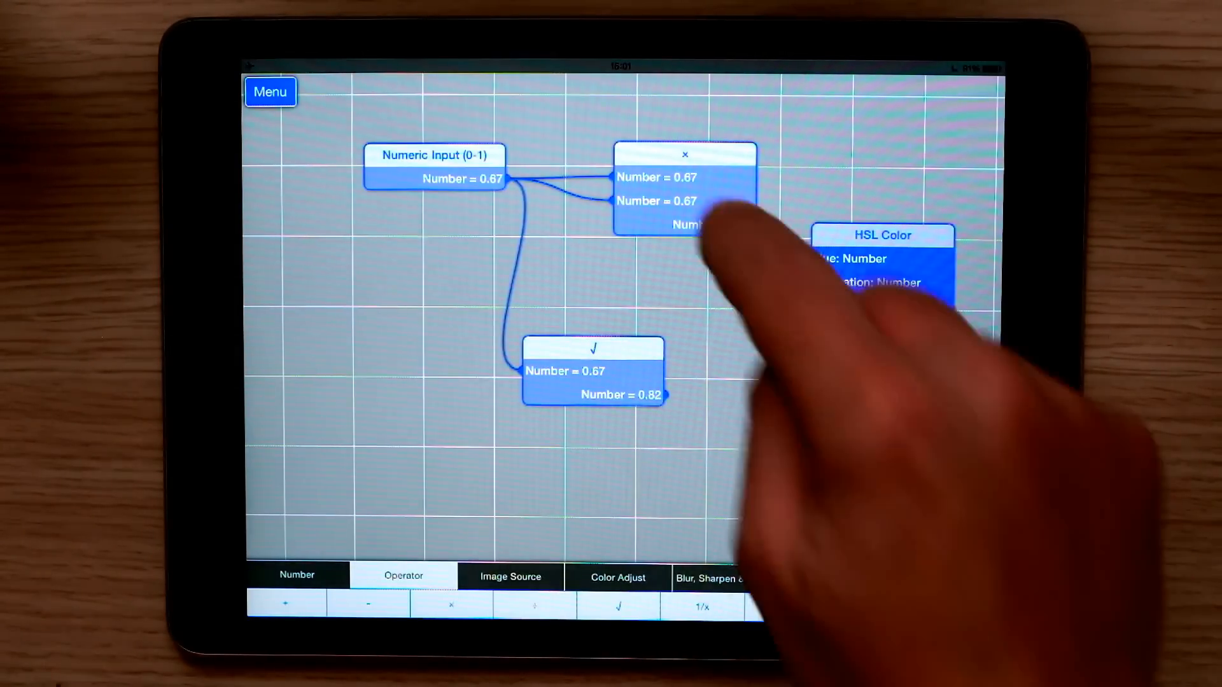
left_click(450, 606)
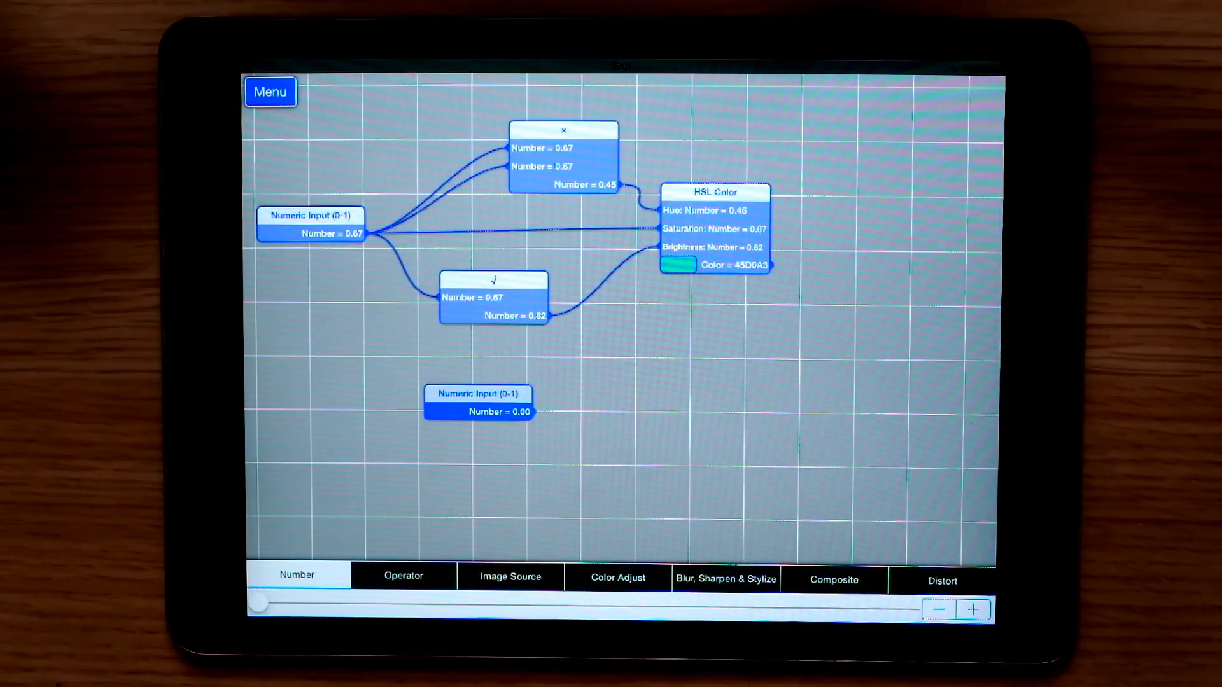
Step: Add an Image Loader node holding the hood-ornament photo from Last Import
left_click(509, 577)
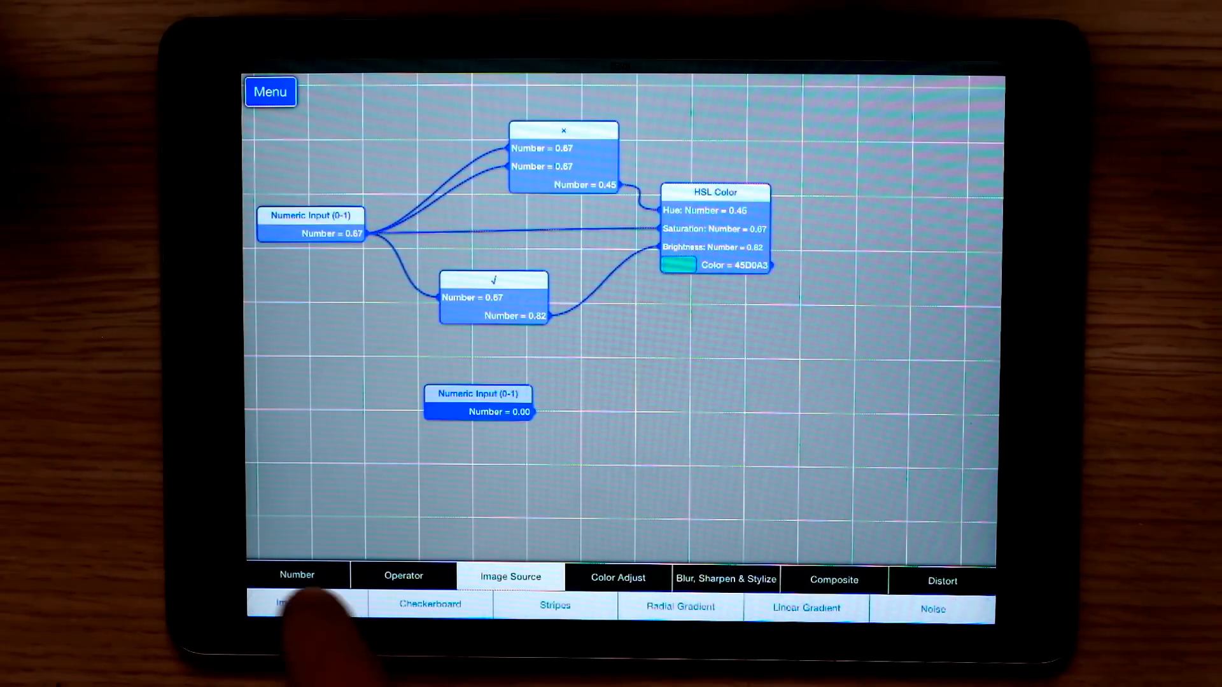
left_click(296, 605)
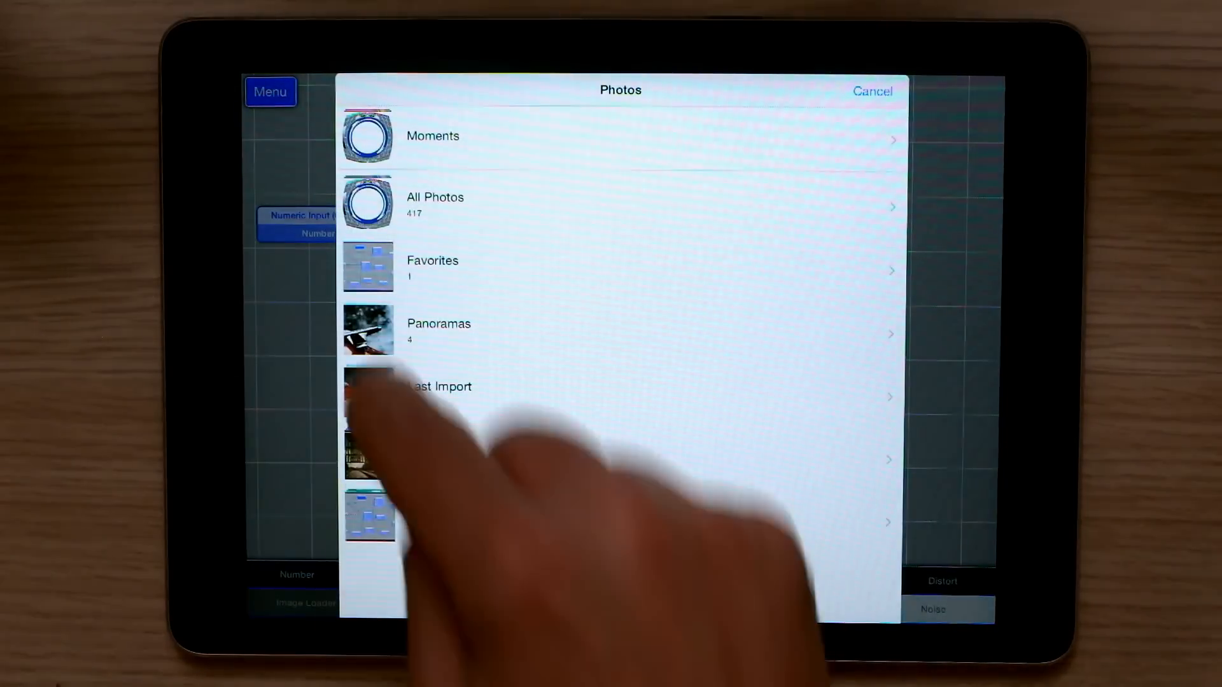
left_click(436, 387)
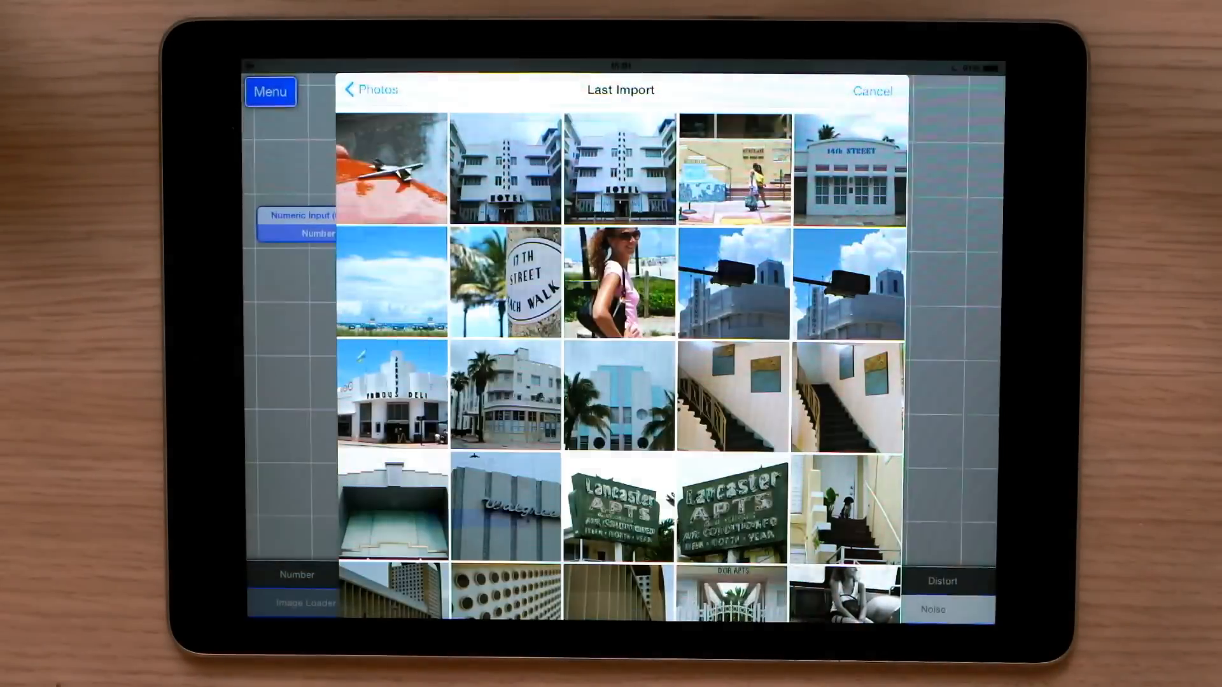
left_click(391, 170)
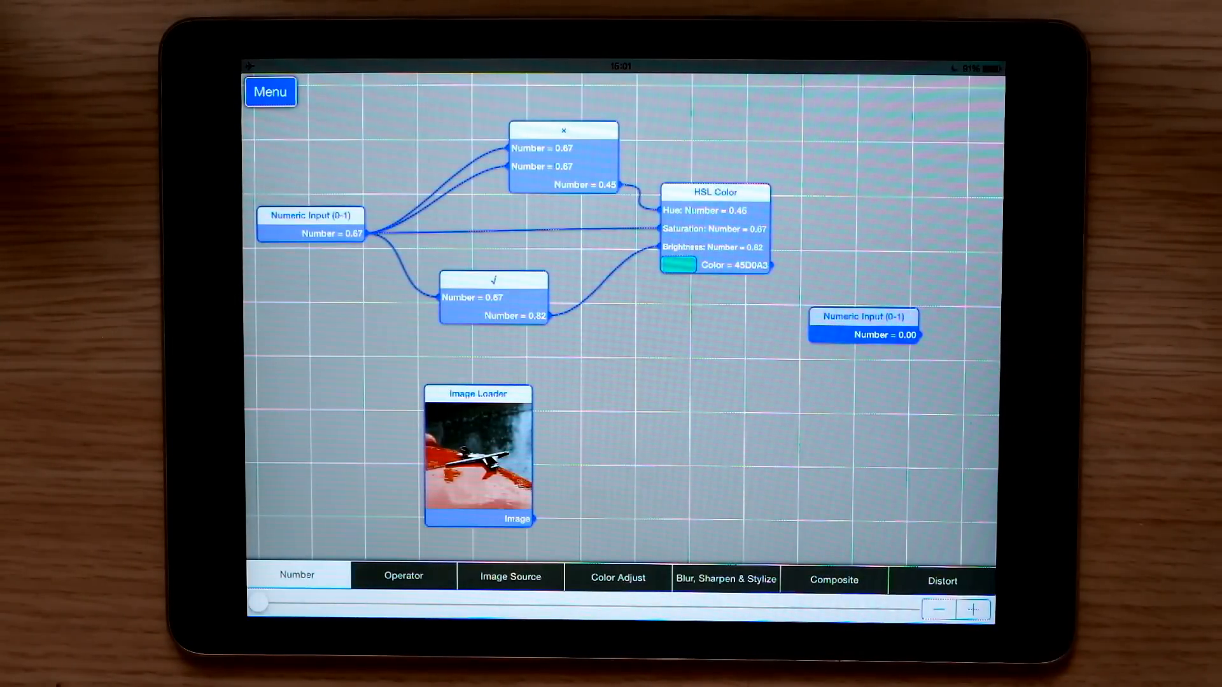
Step: Add a White Point filter taking the photo as Source and the HSL colour as Color
left_click(615, 577)
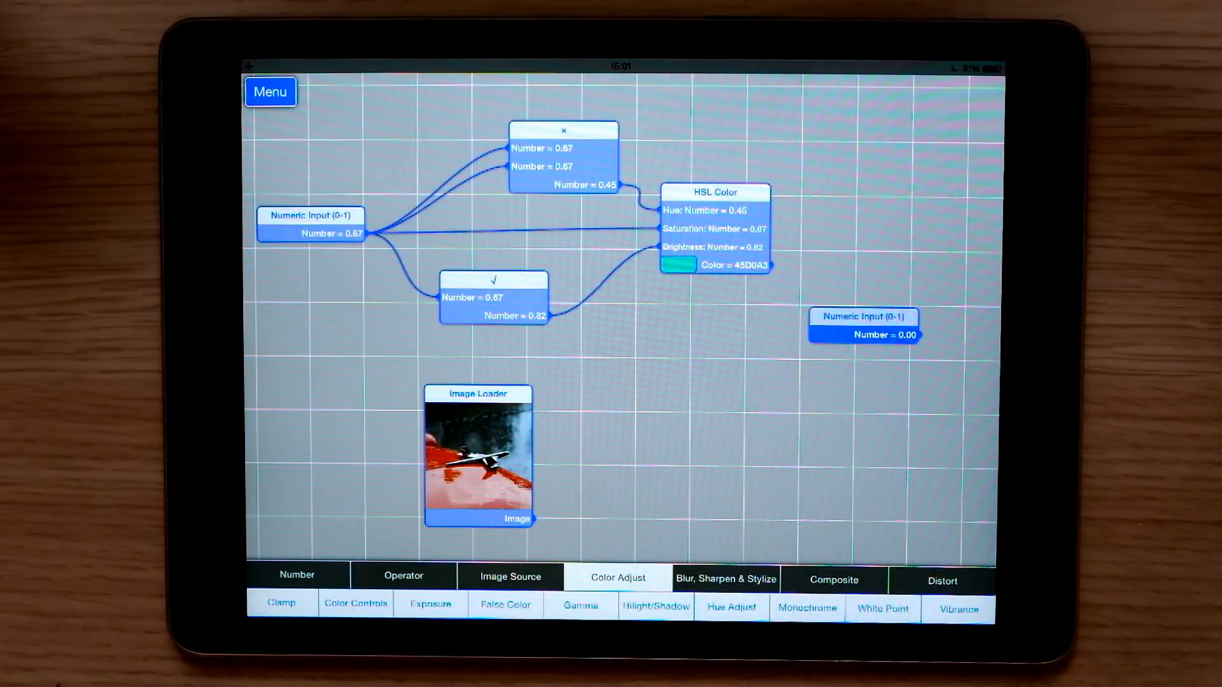
left_click(881, 610)
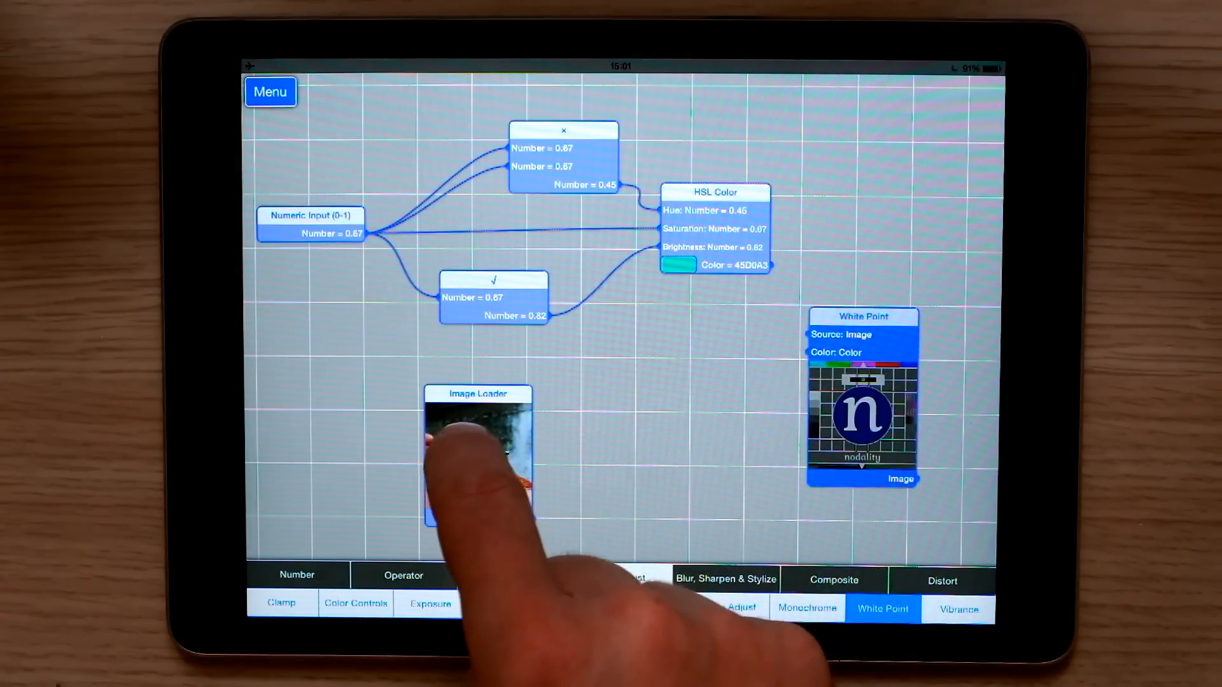
left_click(862, 316)
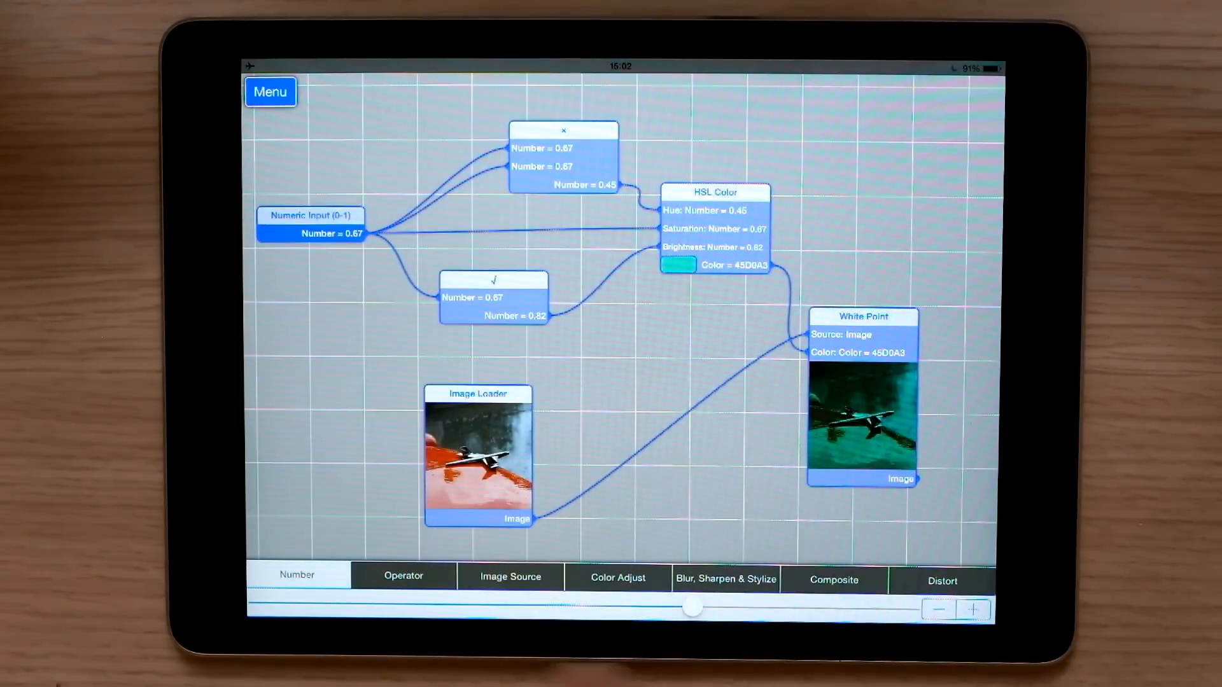
Step: Vary the Numeric Input to shift the tint from dark through green to blue 3388DF at 0.77
left_click_drag(688, 608, 342, 609)
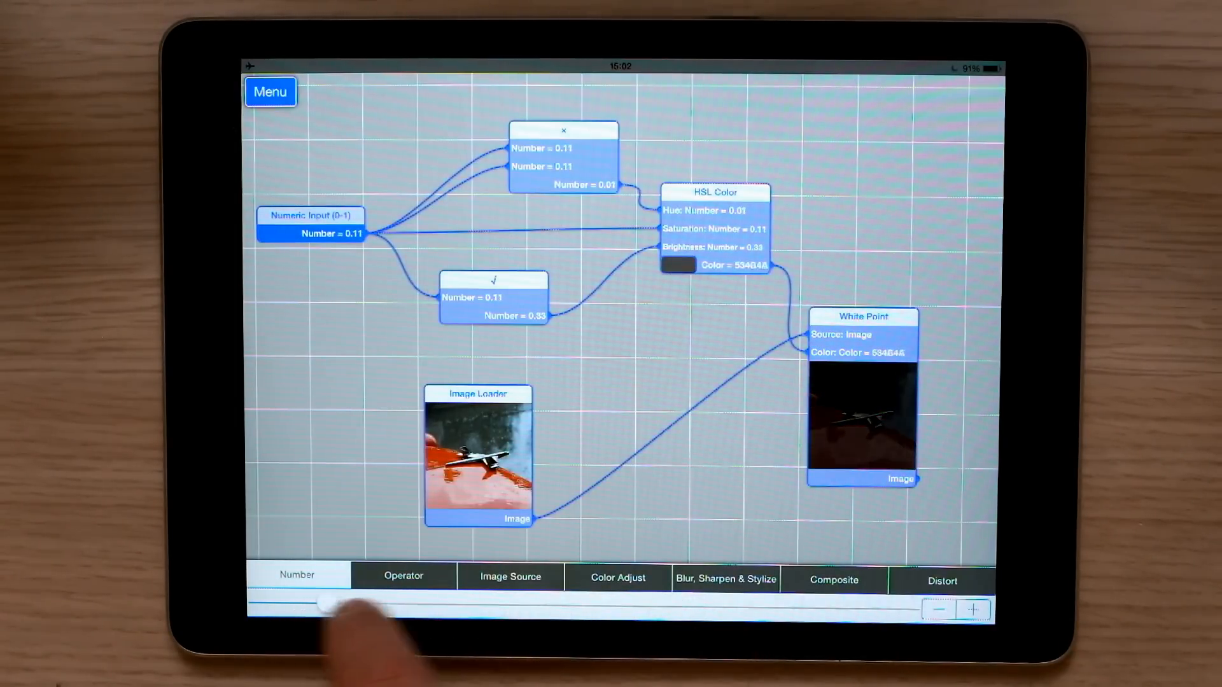
left_click_drag(304, 608, 632, 608)
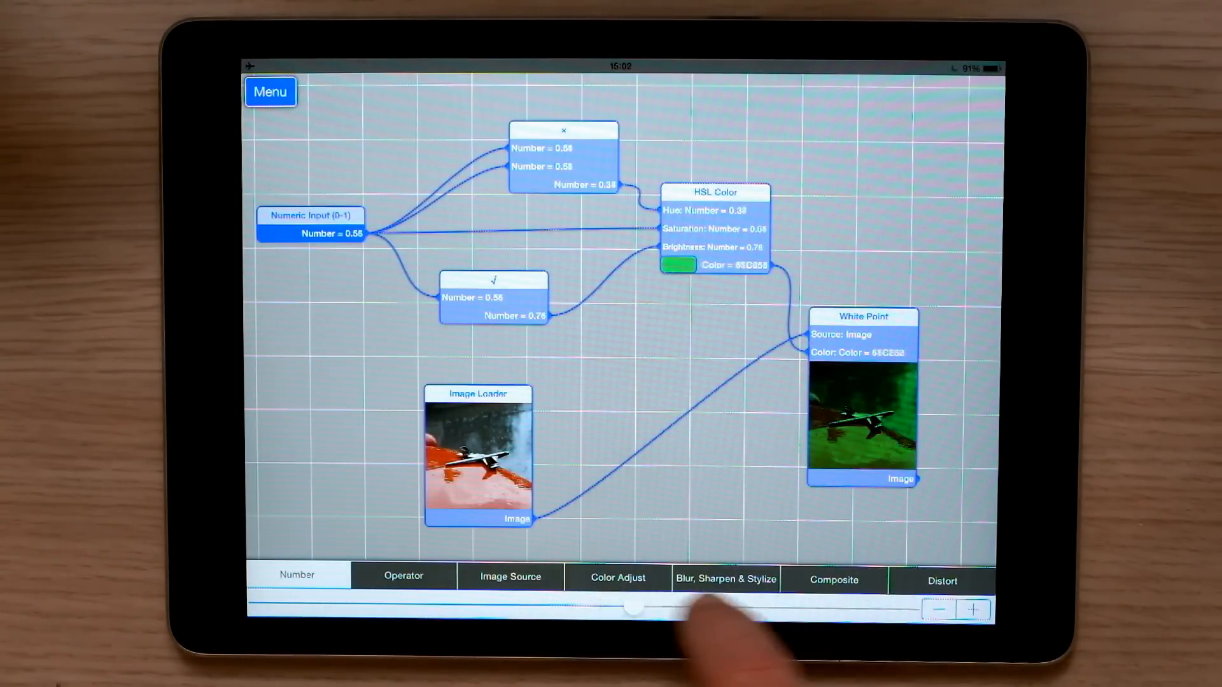
left_click_drag(631, 606, 748, 606)
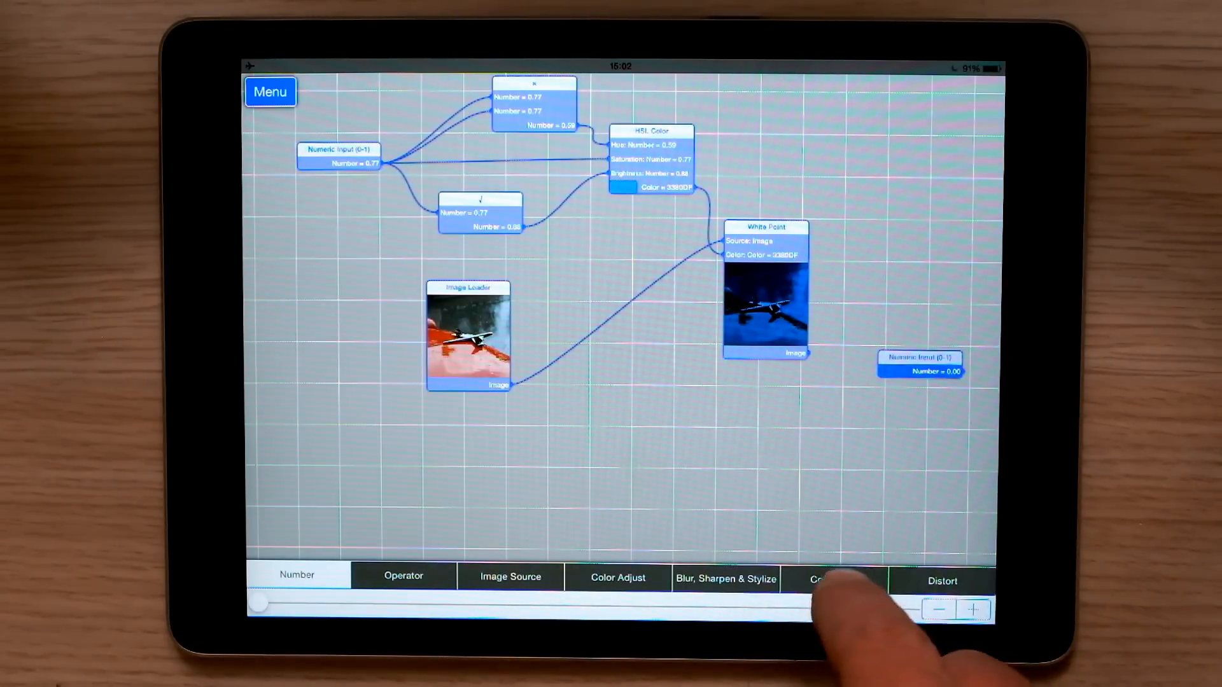
Step: Add a Mask composite combining the White Point image with the original photo, blue over red
left_click(832, 577)
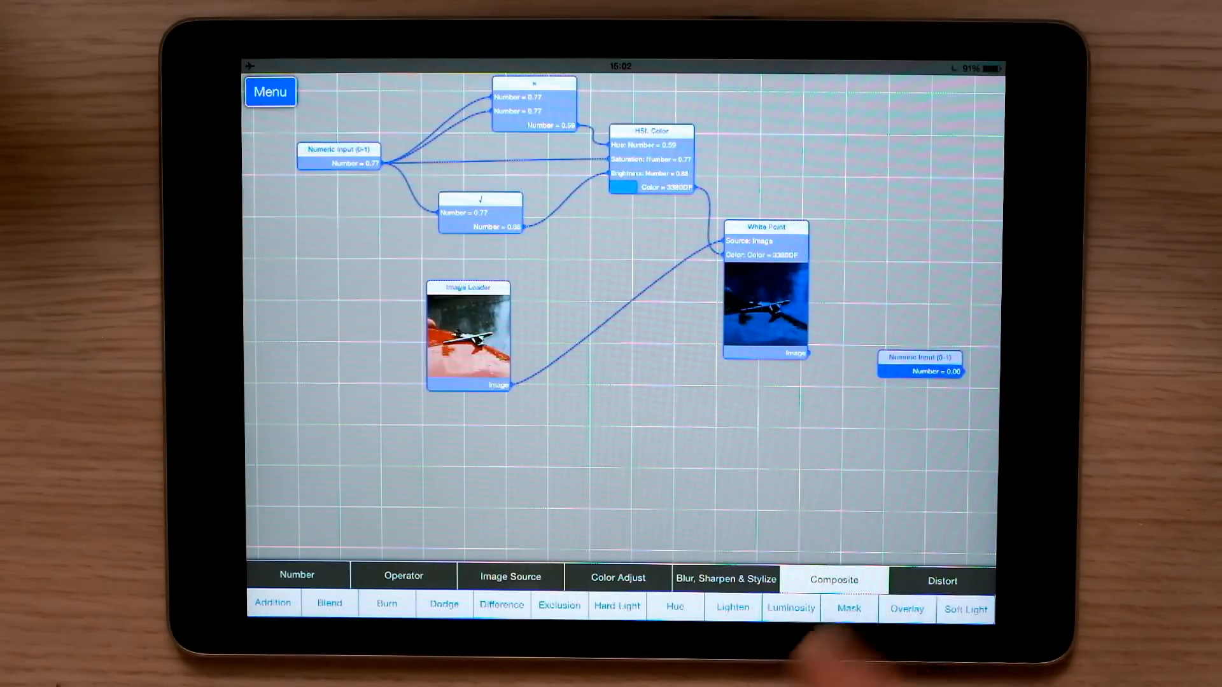
left_click(847, 609)
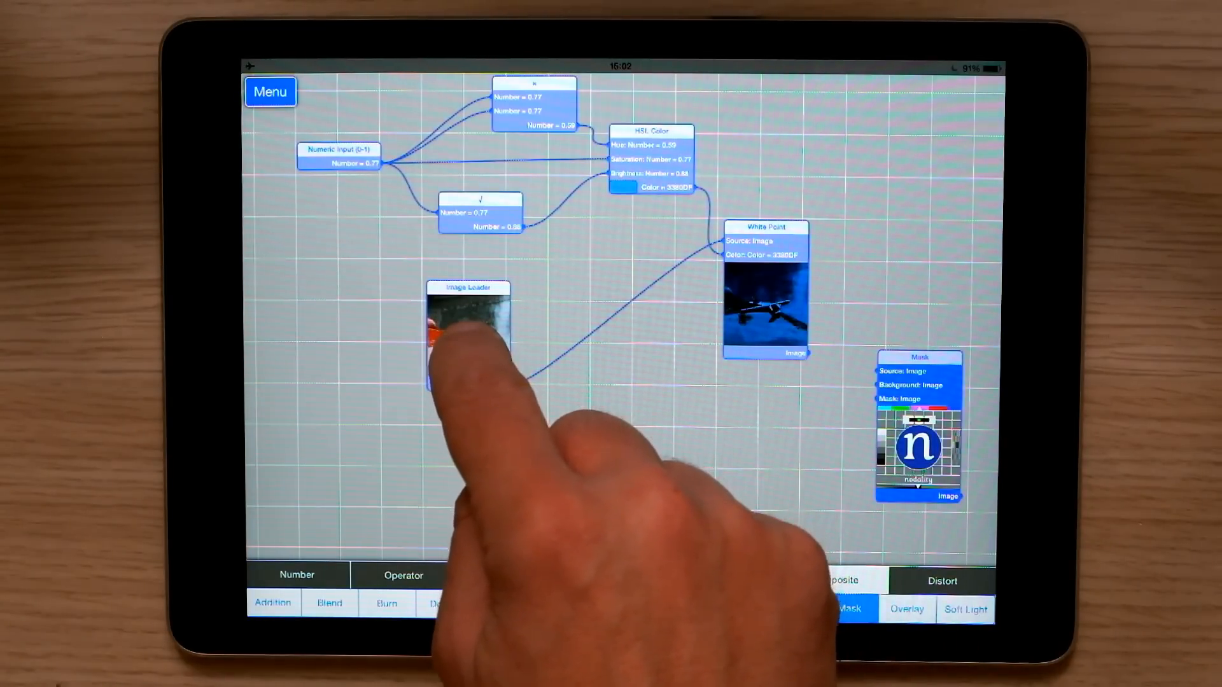
left_click(510, 576)
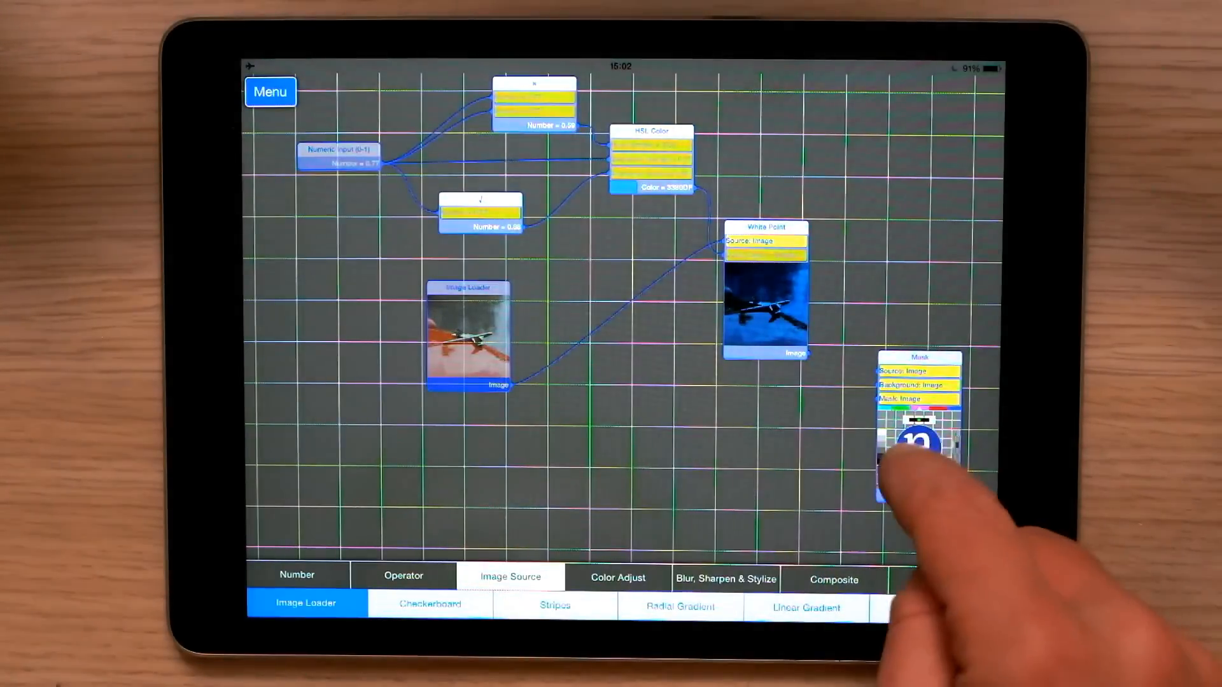
left_click(832, 579)
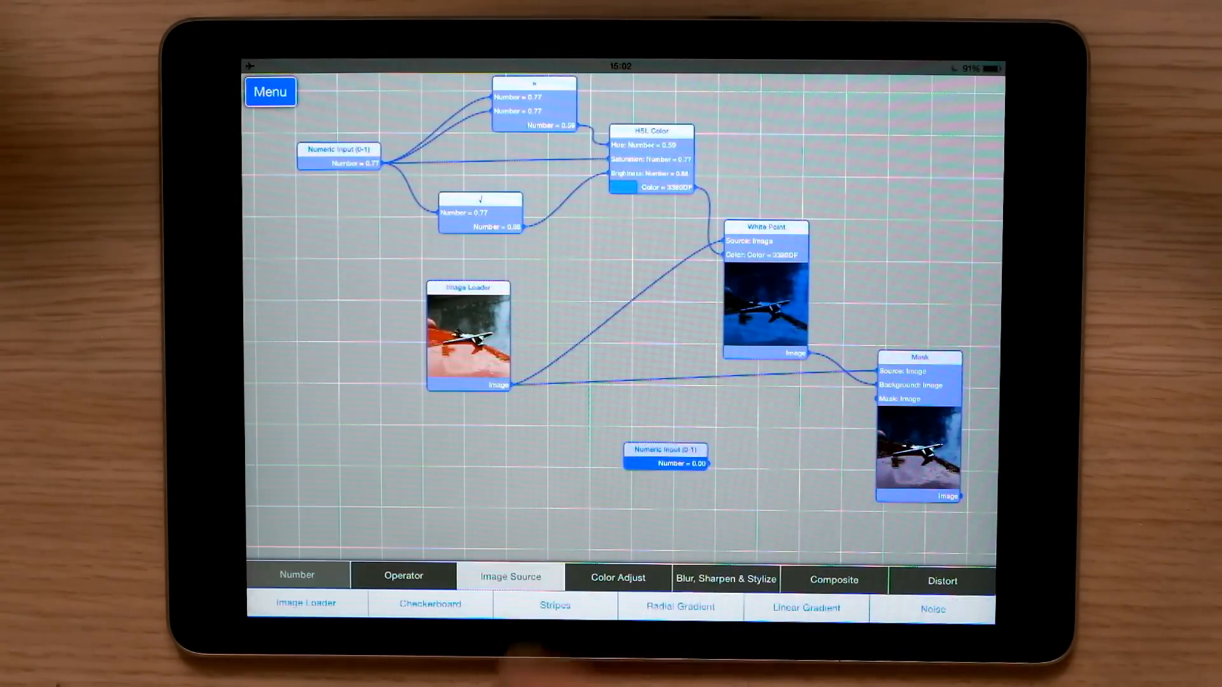
left_click(680, 607)
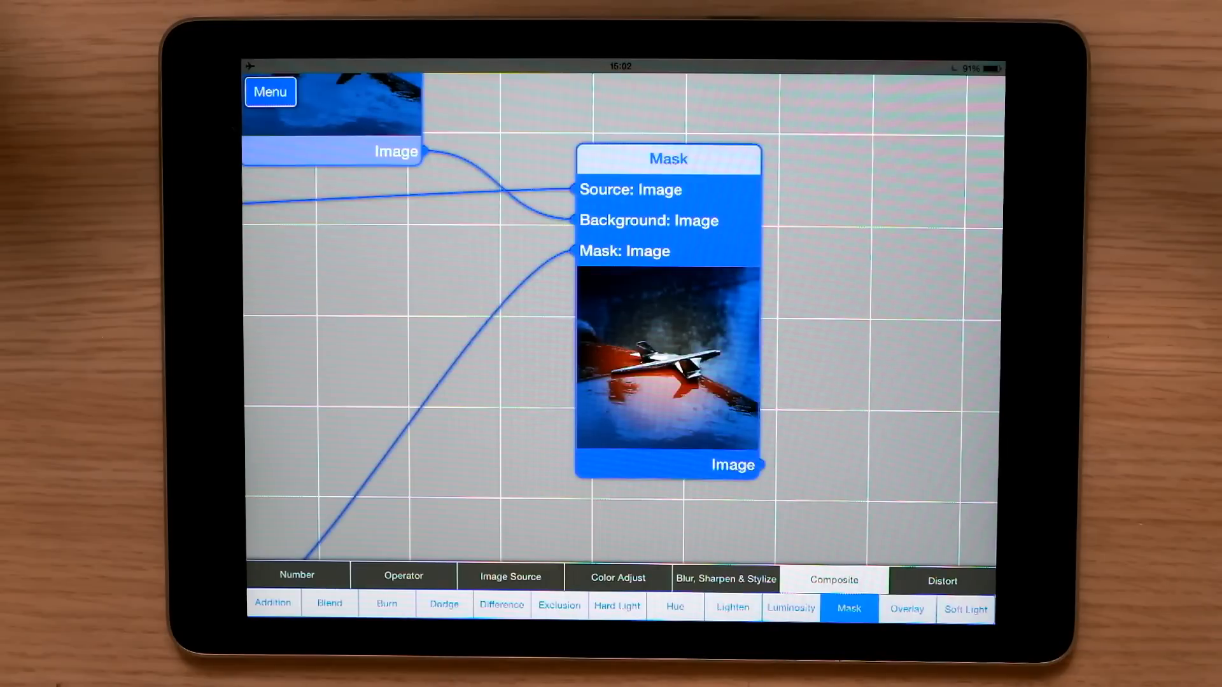
mouse_move(708, 592)
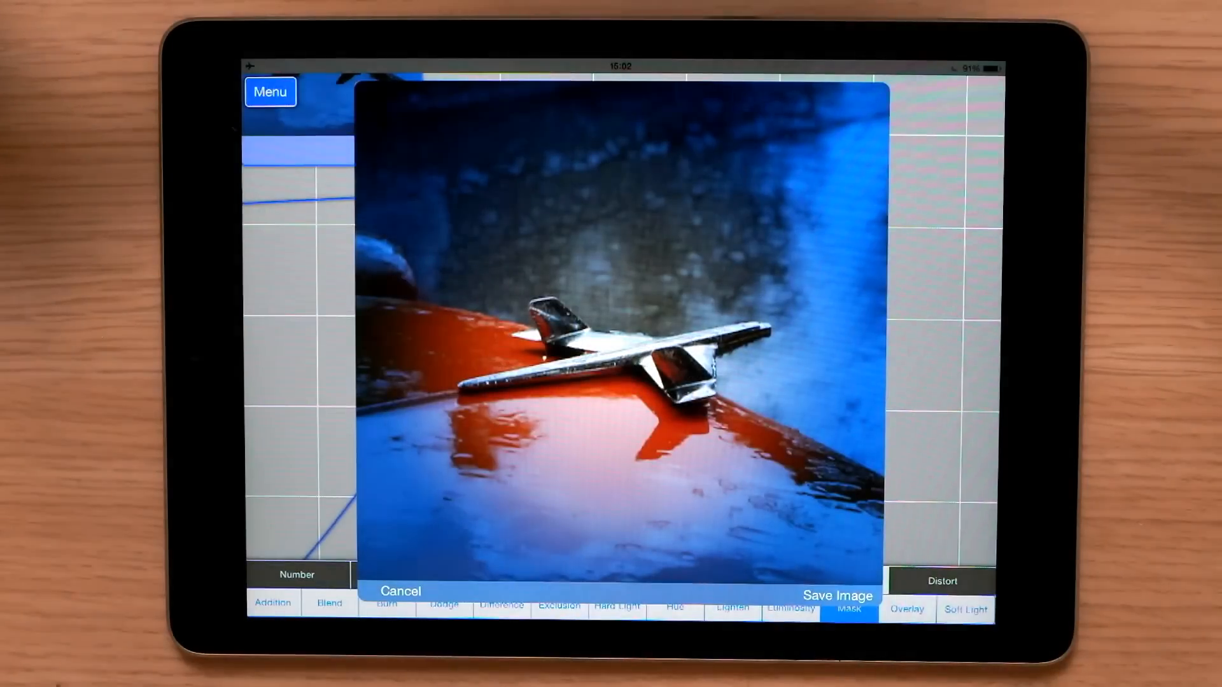
Step: Save the full-size masked composite to the camera roll
left_click(836, 596)
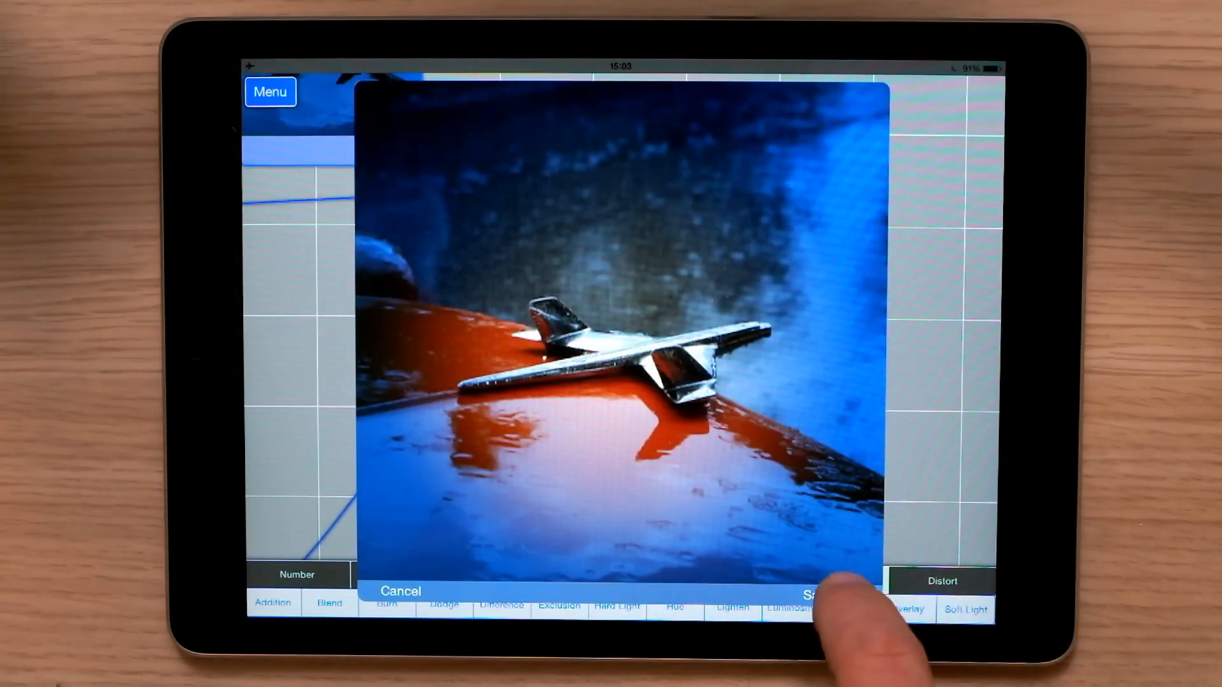